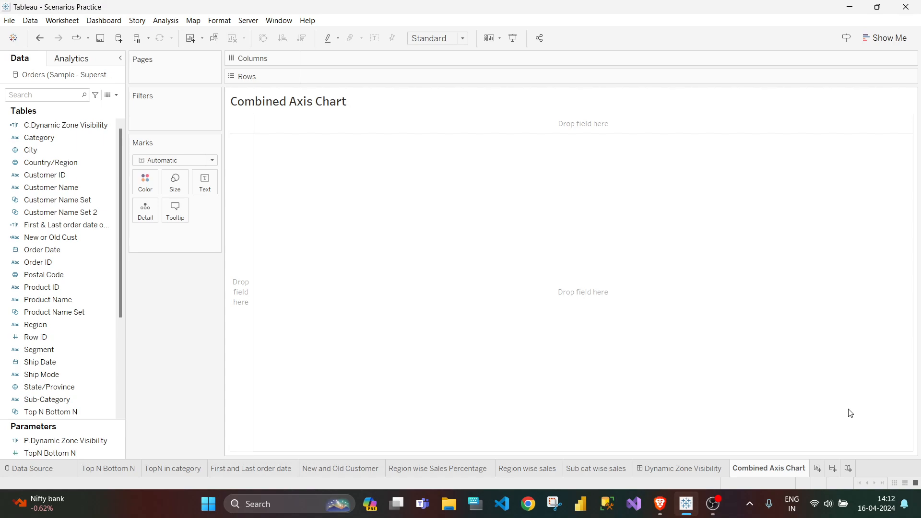
{"action": "mouse_move", "coordinate": [473, 256]}
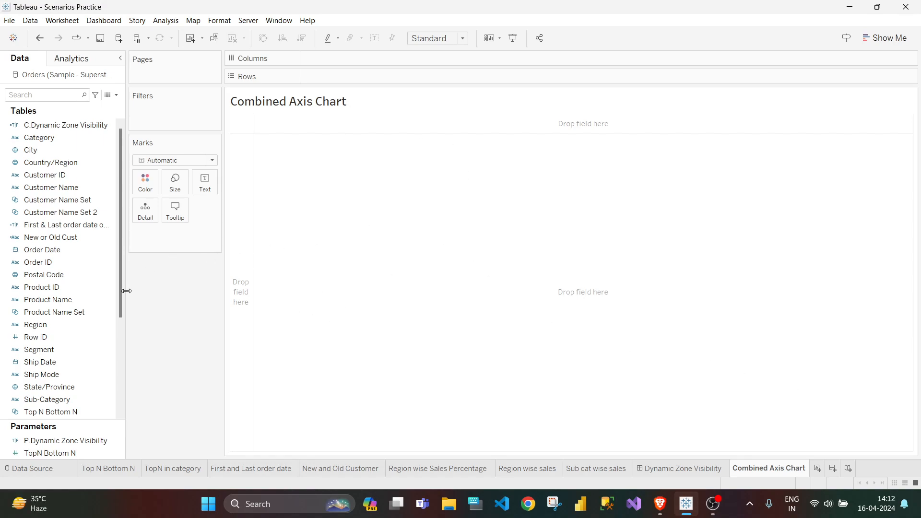
- Place Sub-Category on Columns, giving one column per sub-category from Accessories to Tables
{"action": "left_click", "coordinate": [35, 324]}
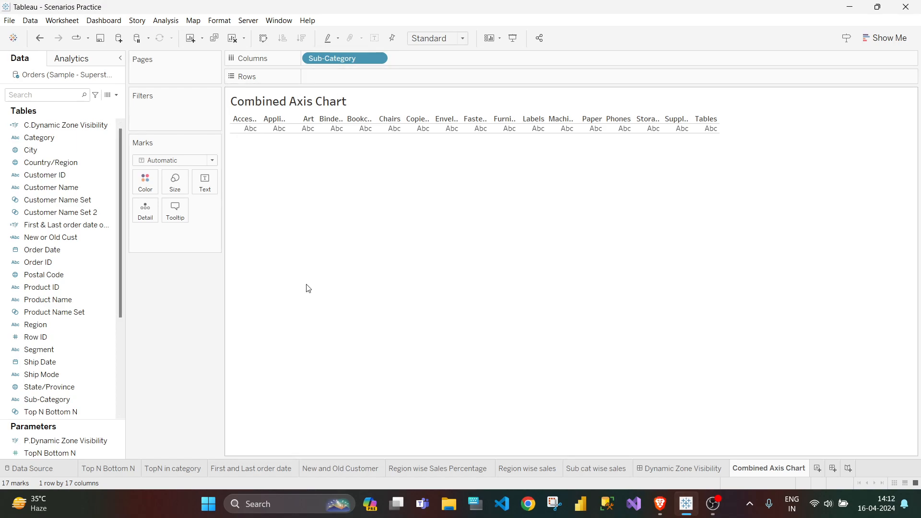
- Find Measure Values via field search and chart Profit, Sales and Quantity on Rows by sub-category
{"action": "left_click", "coordinate": [47, 95]}
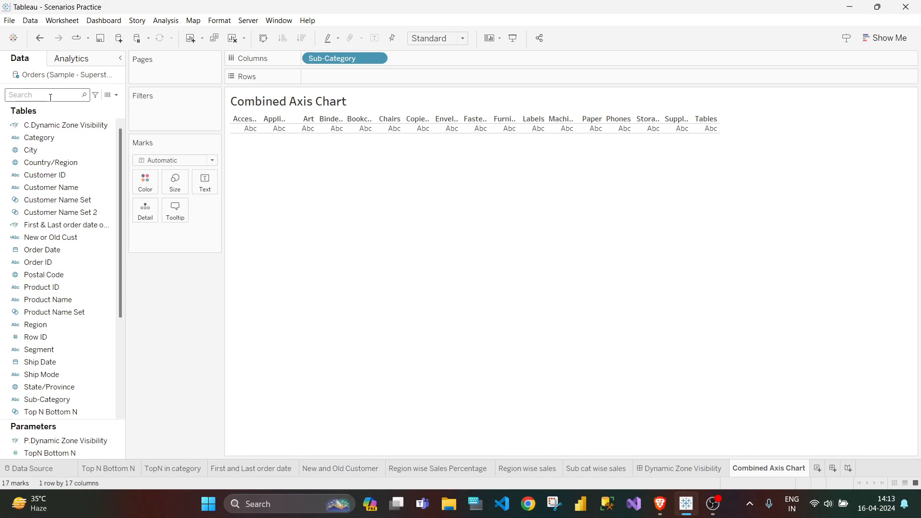
{"action": "type", "text": "Mea"}
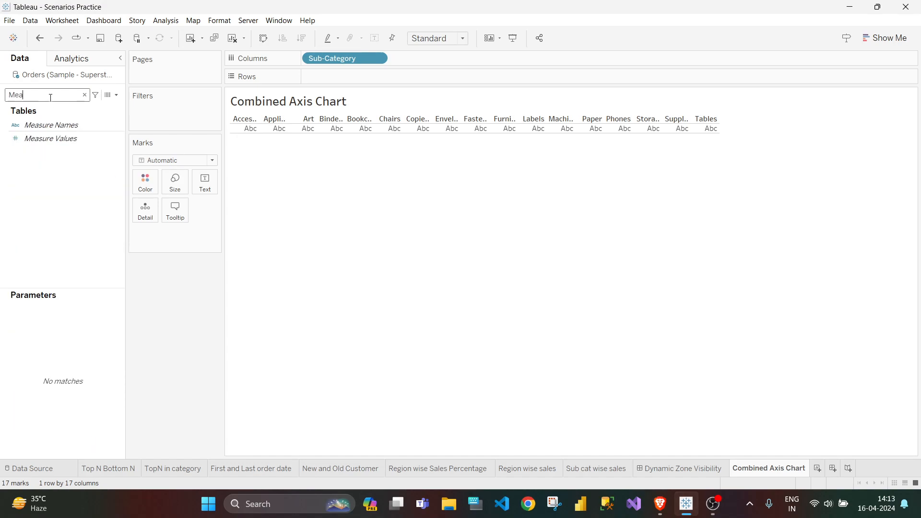
{"action": "type", "text": "s"}
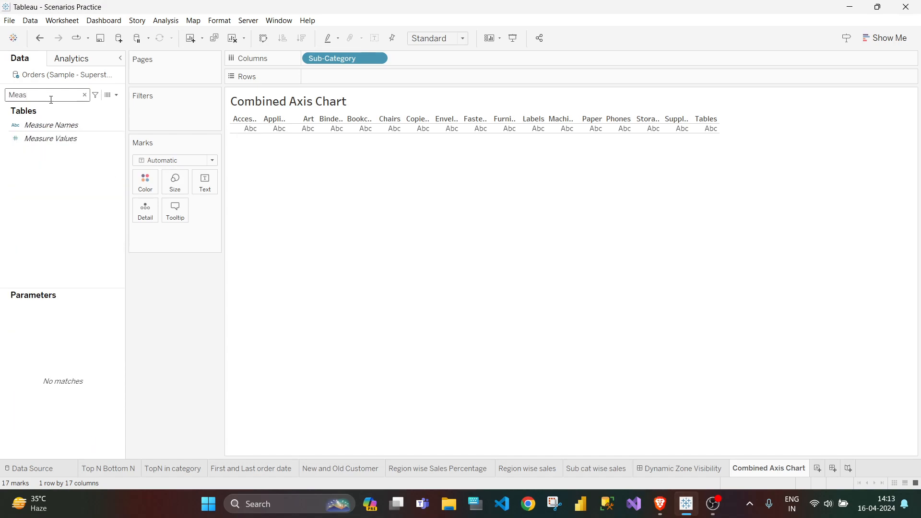
{"action": "left_click_drag", "start_coordinate": [51, 138], "coordinate": [301, 85]}
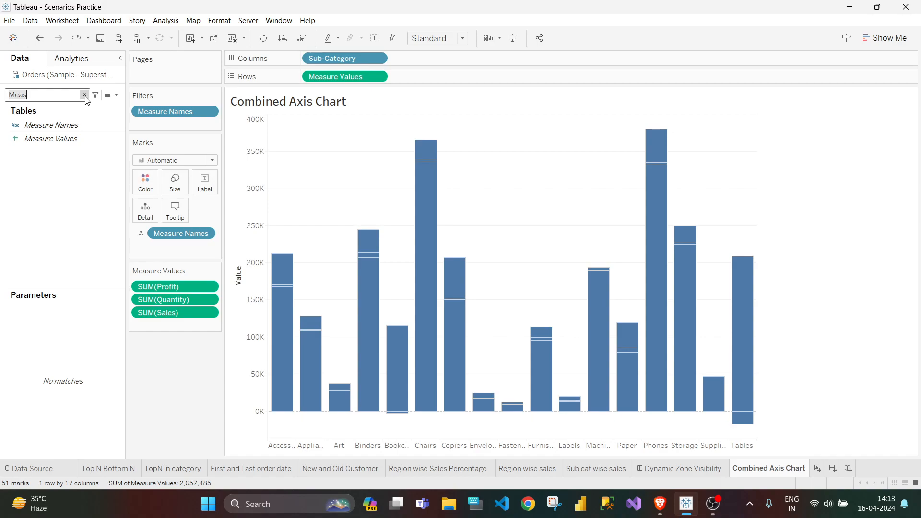
{"action": "left_click", "coordinate": [85, 95]}
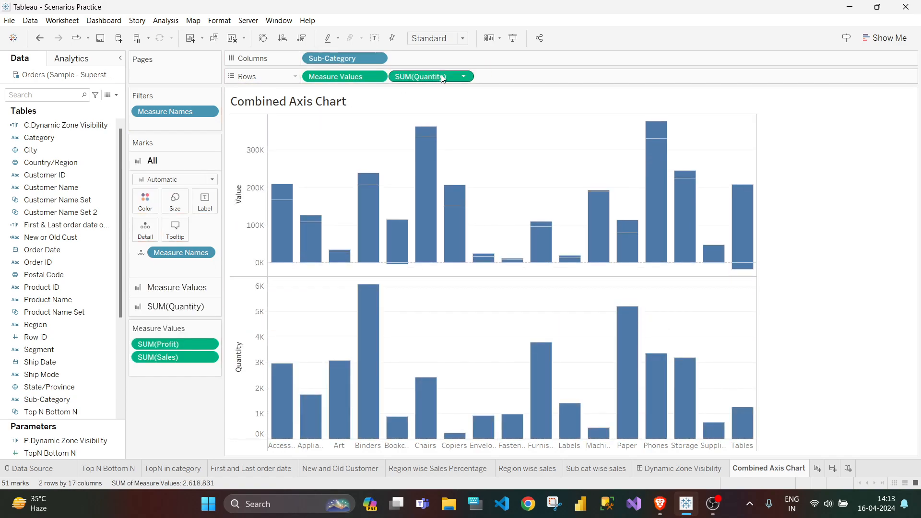
- Put SUM(Quantity) on a dual axis and draw it as a line instead of circles
{"action": "left_click", "coordinate": [462, 76]}
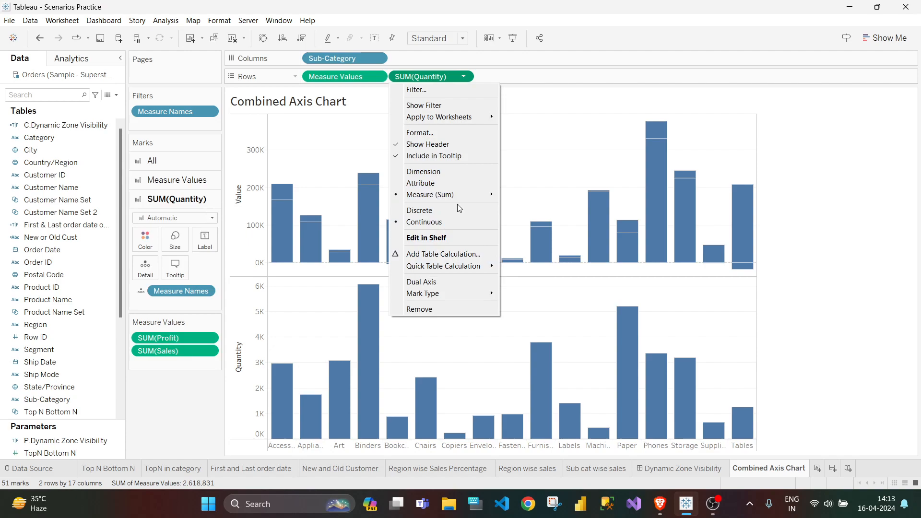
{"action": "left_click", "coordinate": [421, 282]}
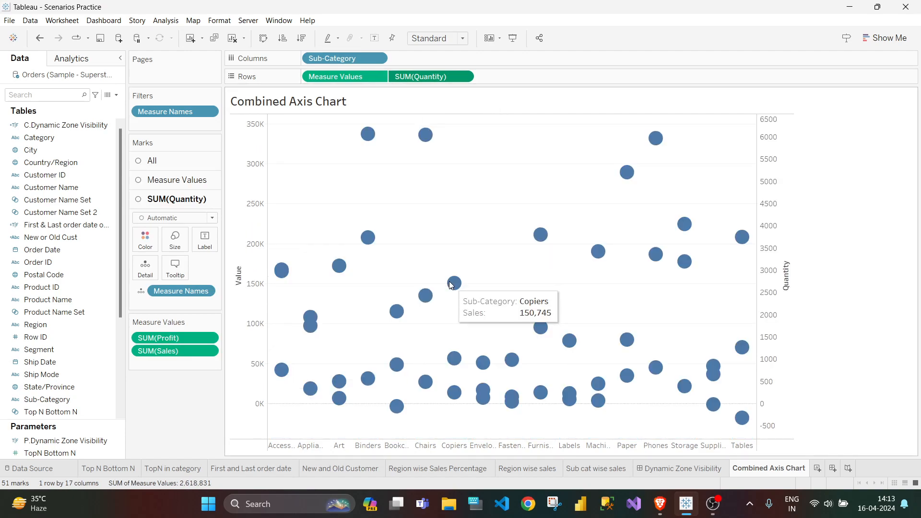
{"action": "left_click", "coordinate": [211, 218]}
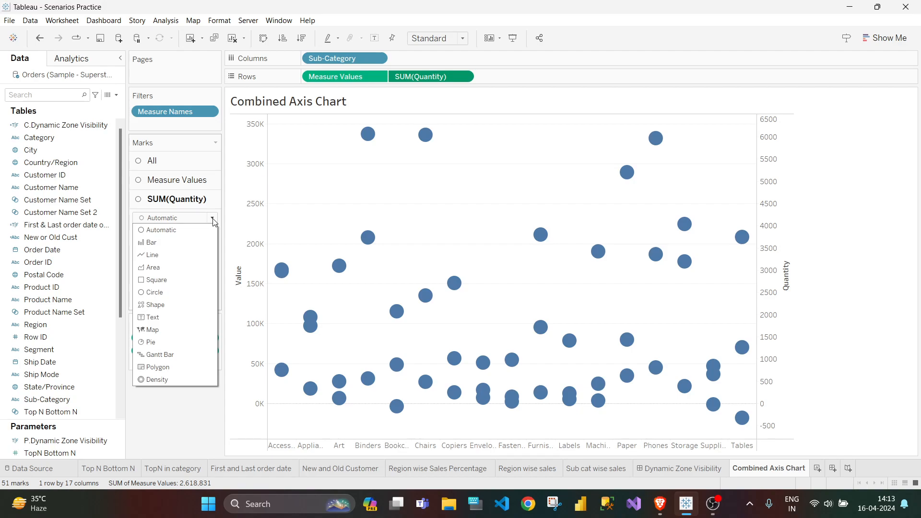
{"action": "left_click", "coordinate": [151, 254]}
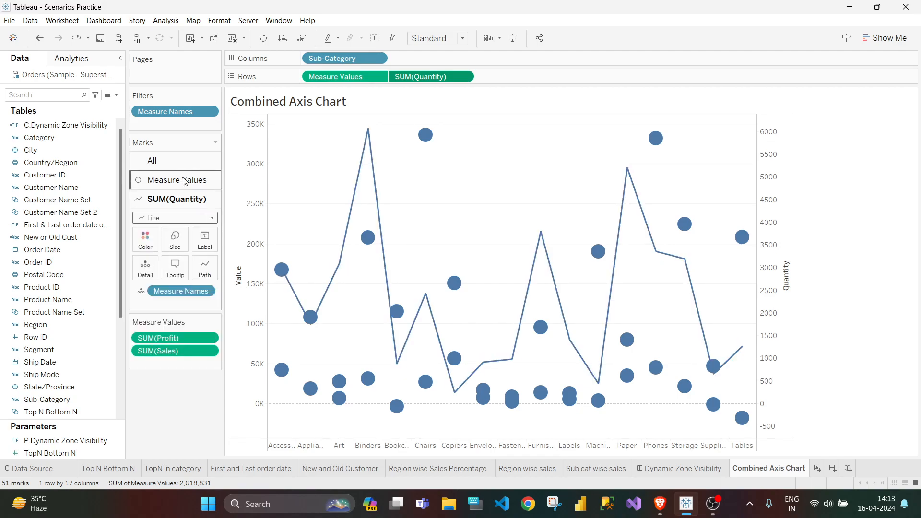
{"action": "left_click", "coordinate": [180, 180]}
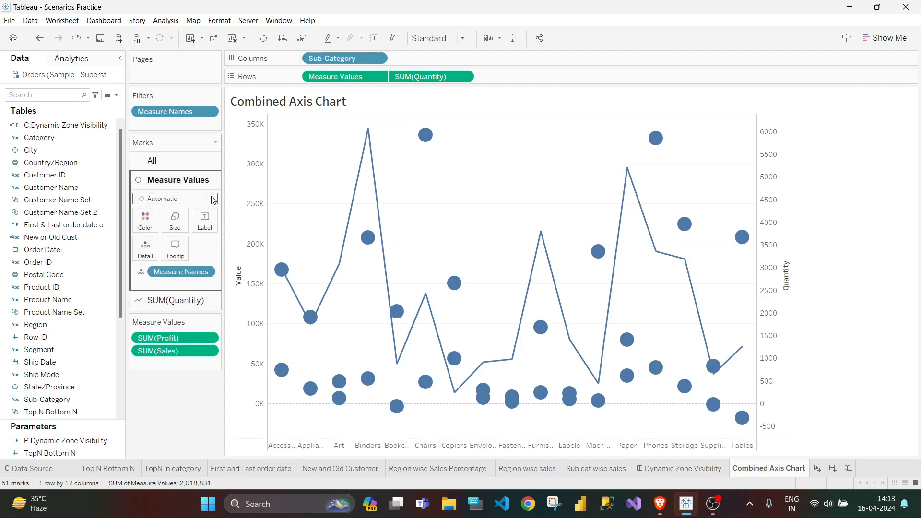
{"action": "mouse_move", "coordinate": [174, 217]}
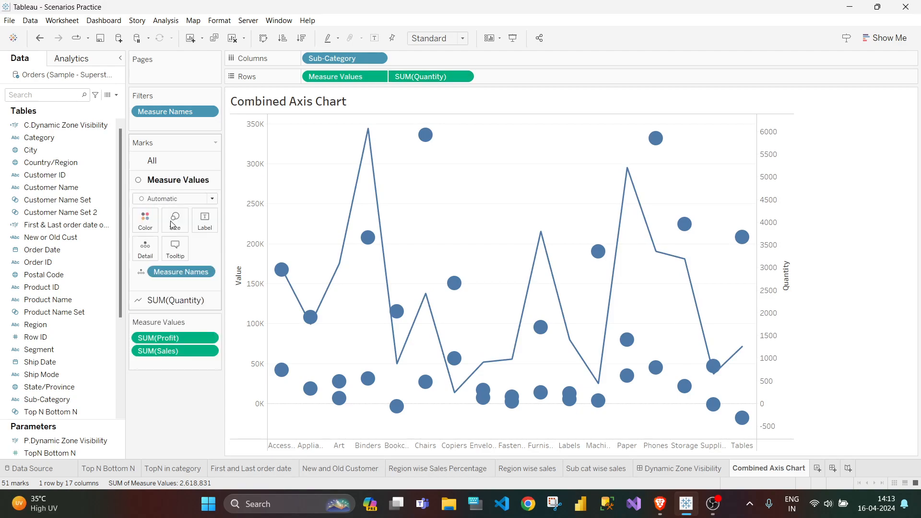
- Show Measure Values as unstacked bars sized by Measure Names
{"action": "left_click", "coordinate": [174, 197]}
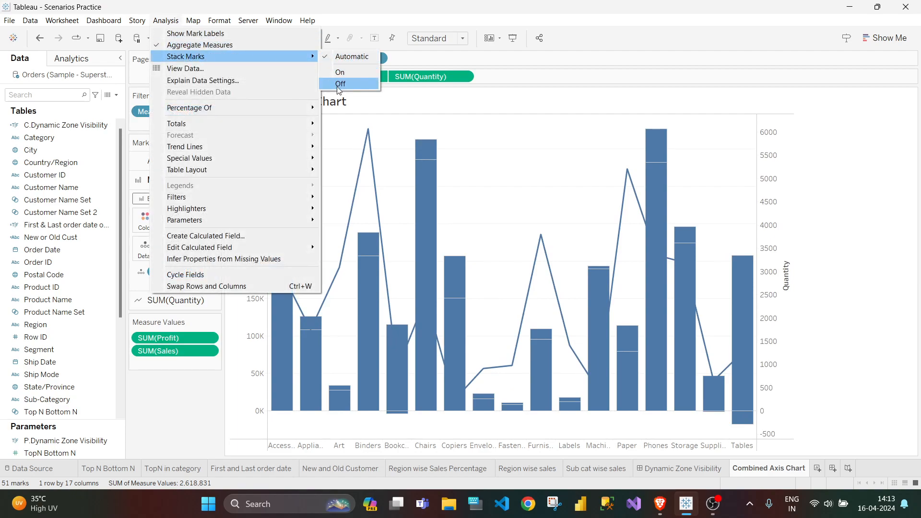
{"action": "left_click", "coordinate": [341, 83]}
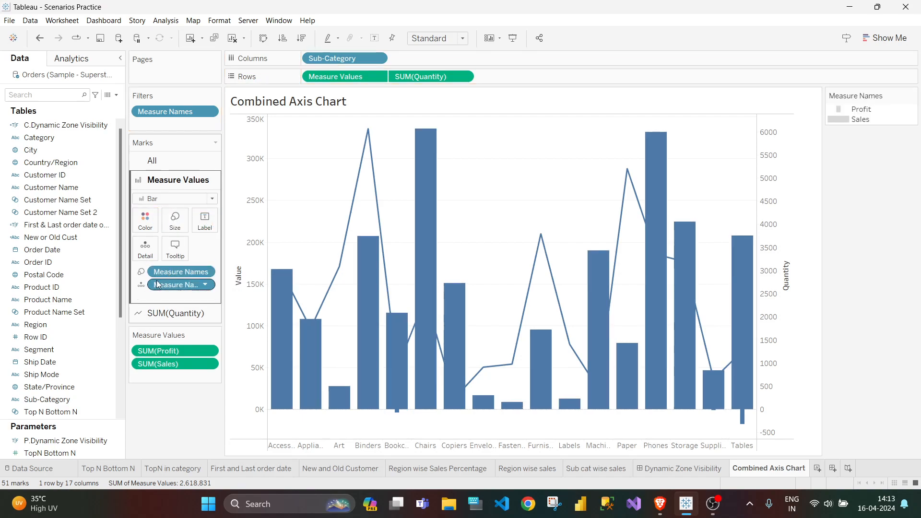
{"action": "left_click", "coordinate": [204, 284]}
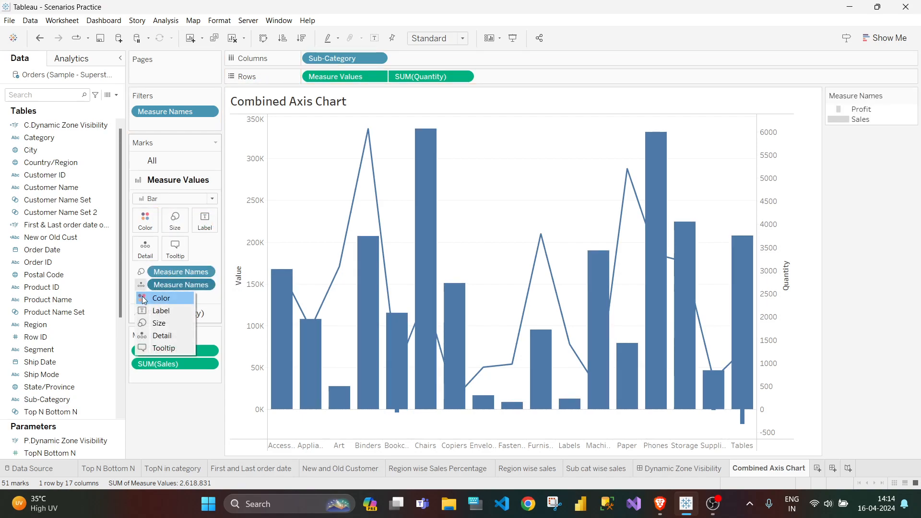
- Colour the bars by Measure Names and hide the bar size legend card
{"action": "left_click", "coordinate": [160, 297]}
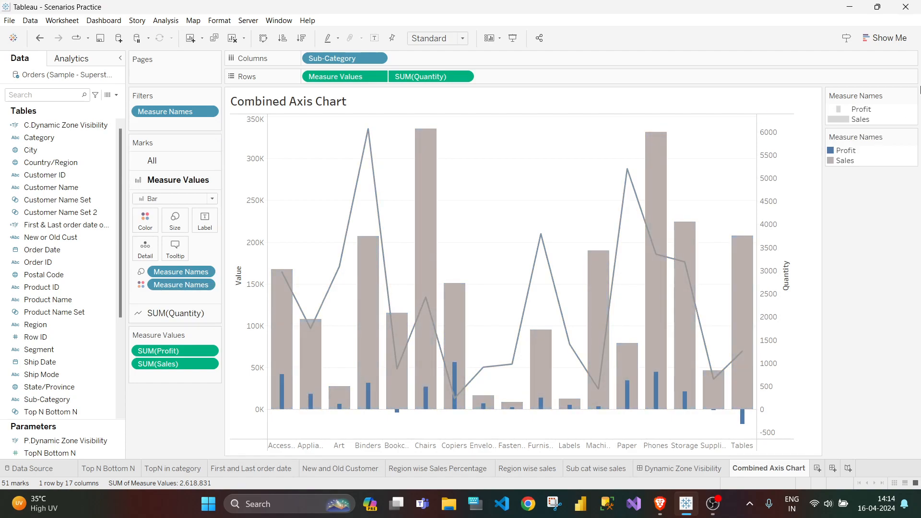
{"action": "left_click", "coordinate": [909, 95]}
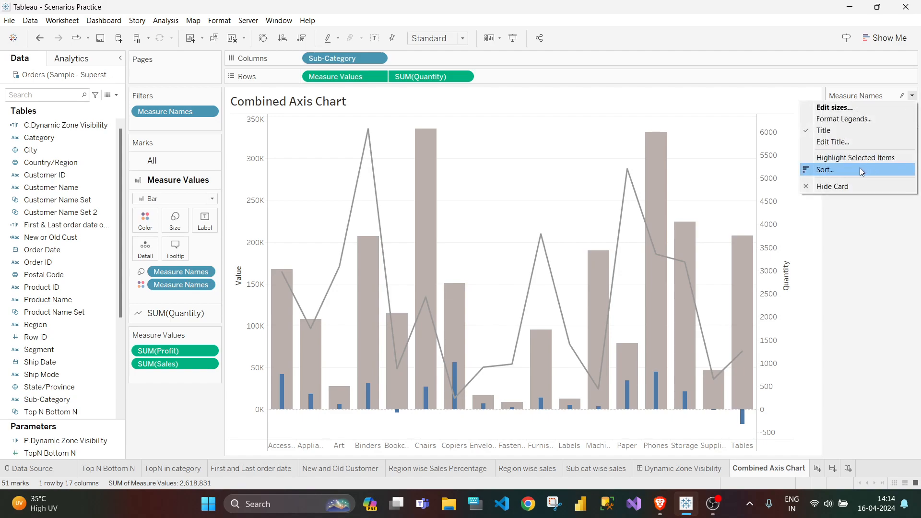
{"action": "left_click", "coordinate": [482, 336]}
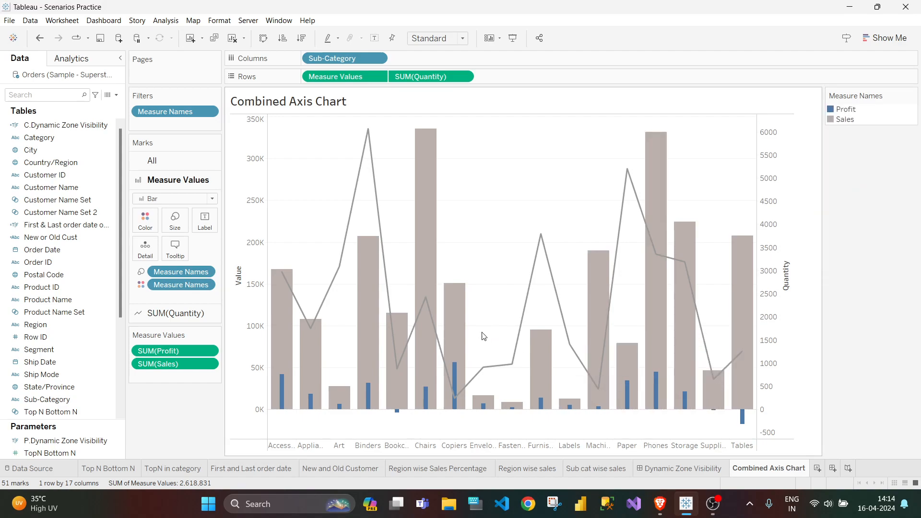
{"action": "mouse_move", "coordinate": [124, 307]}
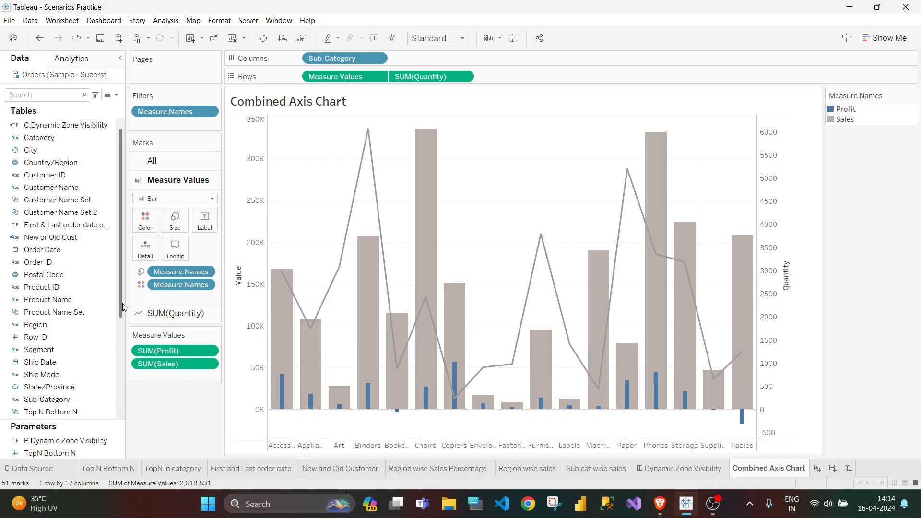
- Select the SUM(Quantity) marks card to edit the Quantity line's colour
{"action": "left_click", "coordinate": [175, 313]}
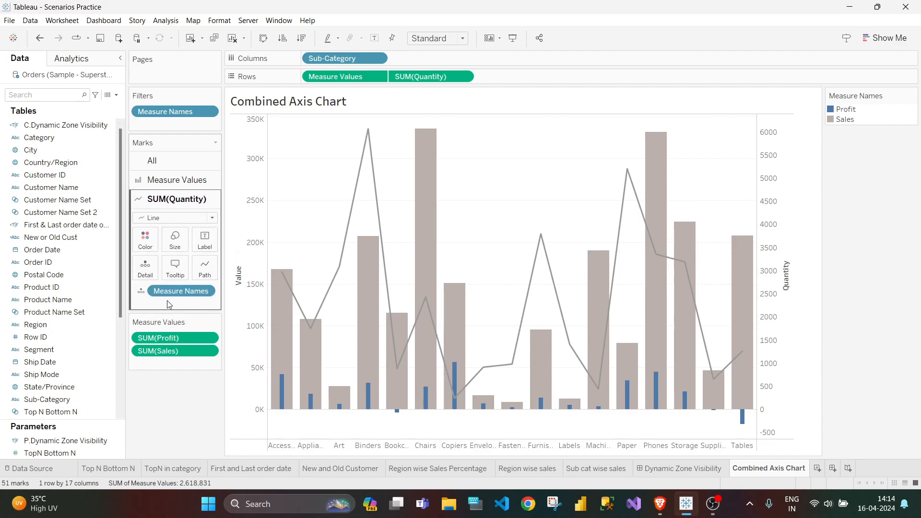
{"action": "mouse_move", "coordinate": [147, 306]}
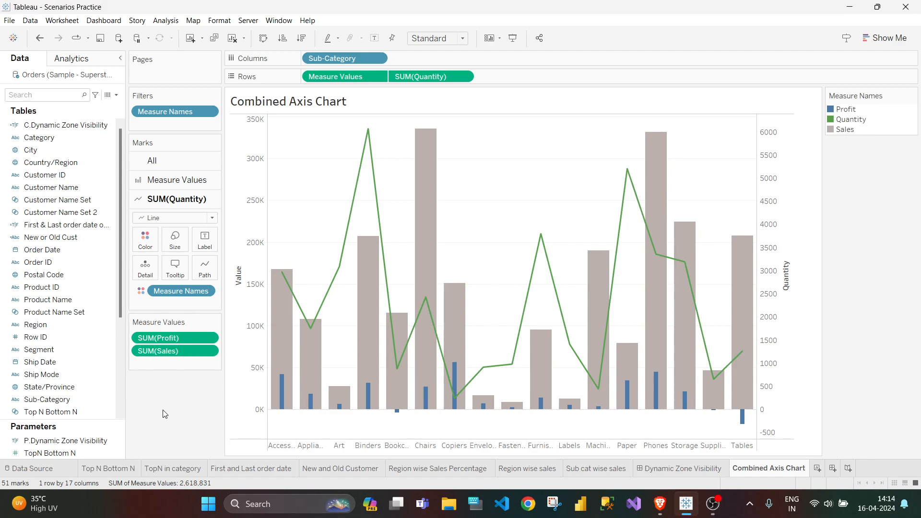
{"action": "mouse_move", "coordinate": [358, 118]}
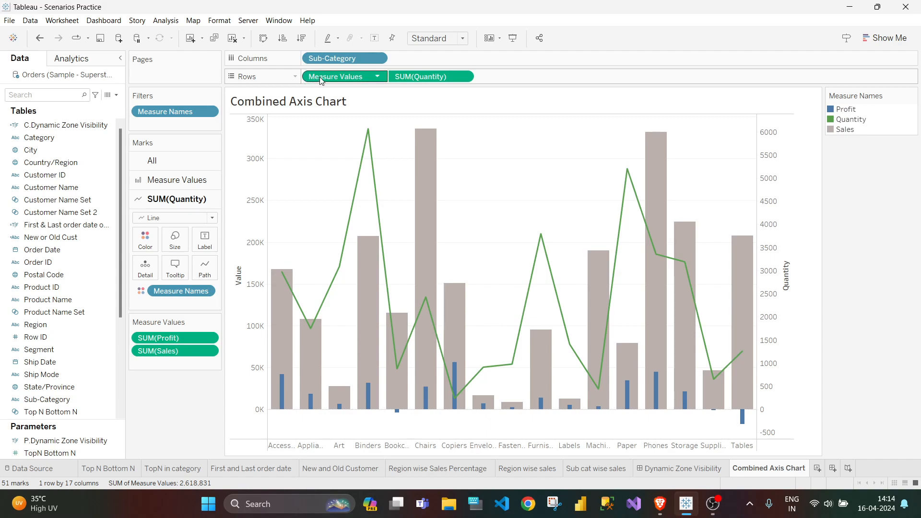
{"action": "mouse_move", "coordinate": [336, 77]}
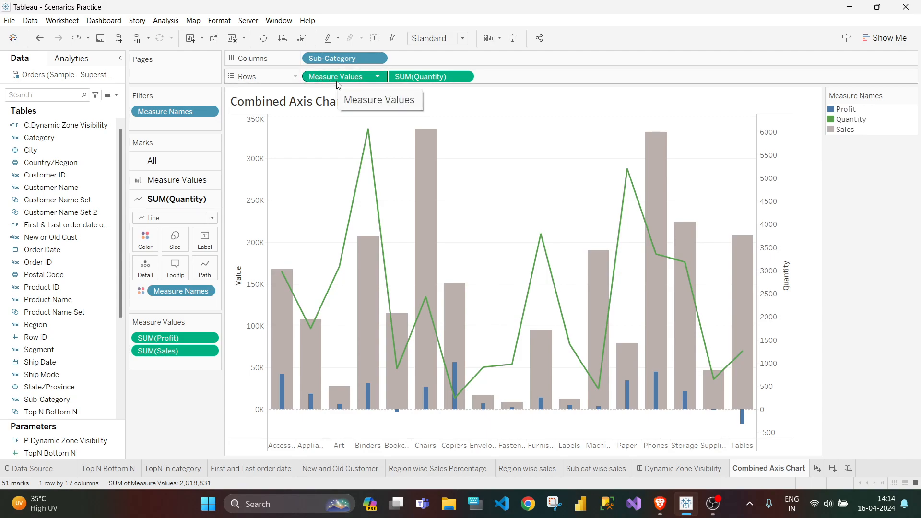
{"action": "mouse_move", "coordinate": [337, 117]}
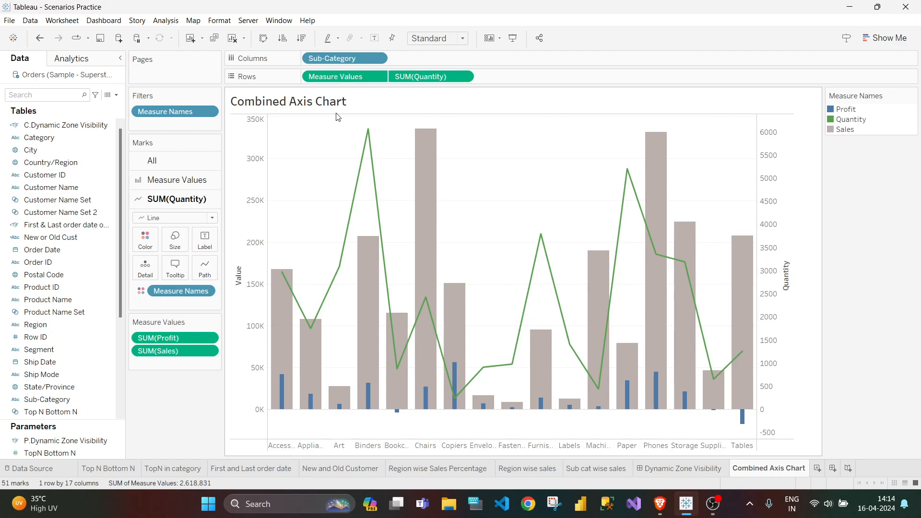
{"action": "mouse_move", "coordinate": [431, 77]}
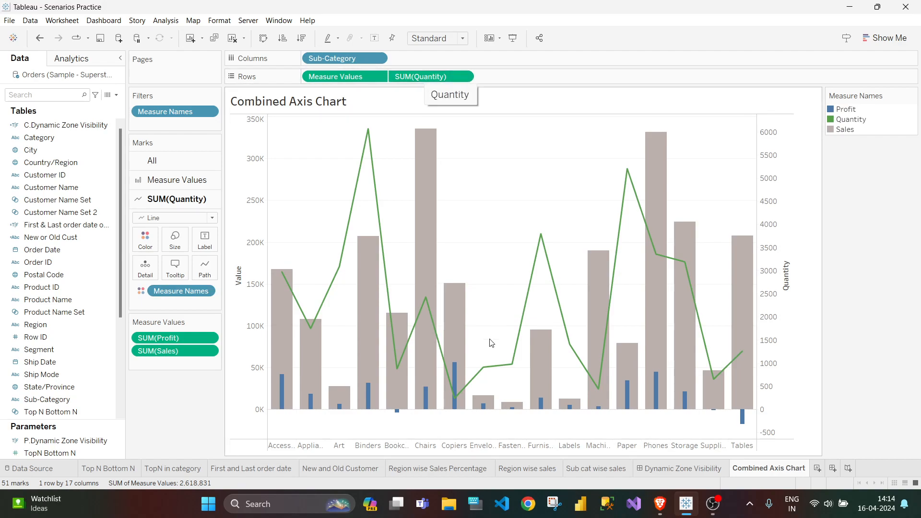
{"action": "mouse_move", "coordinate": [742, 281]}
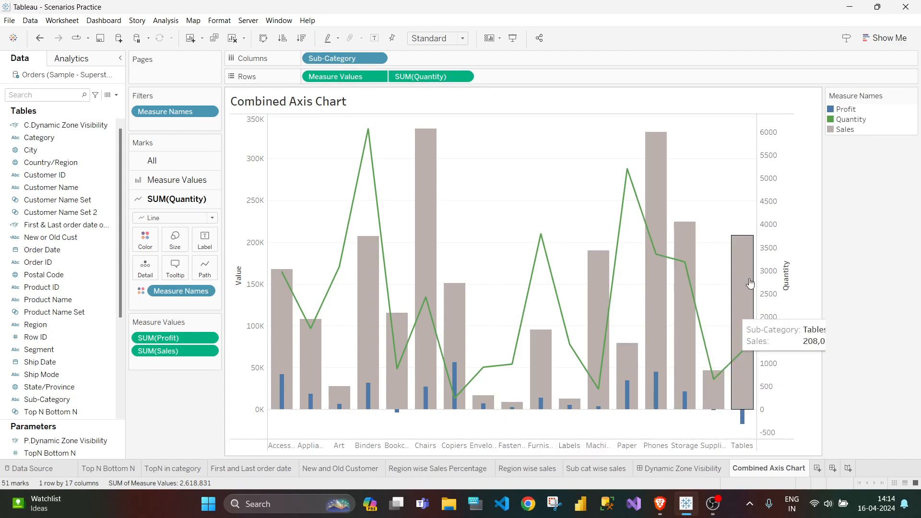
{"action": "mouse_move", "coordinate": [807, 337]}
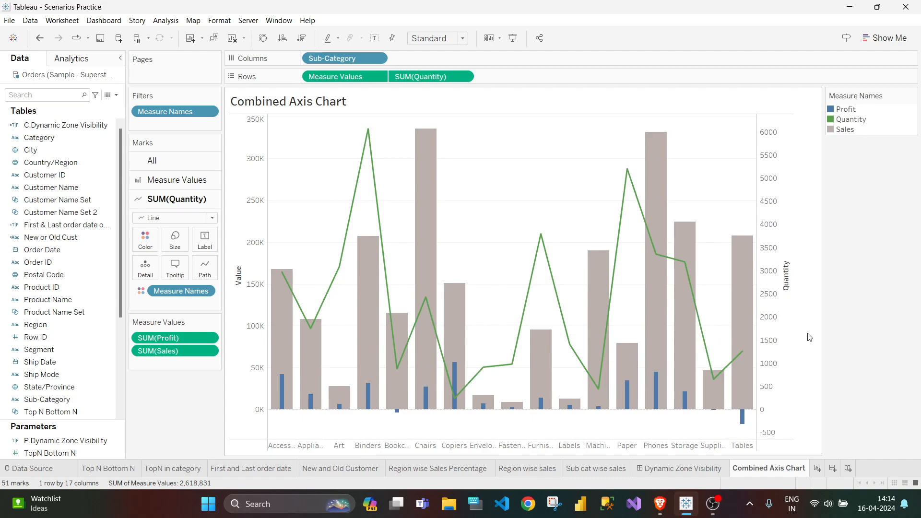
{"action": "mouse_move", "coordinate": [856, 339]}
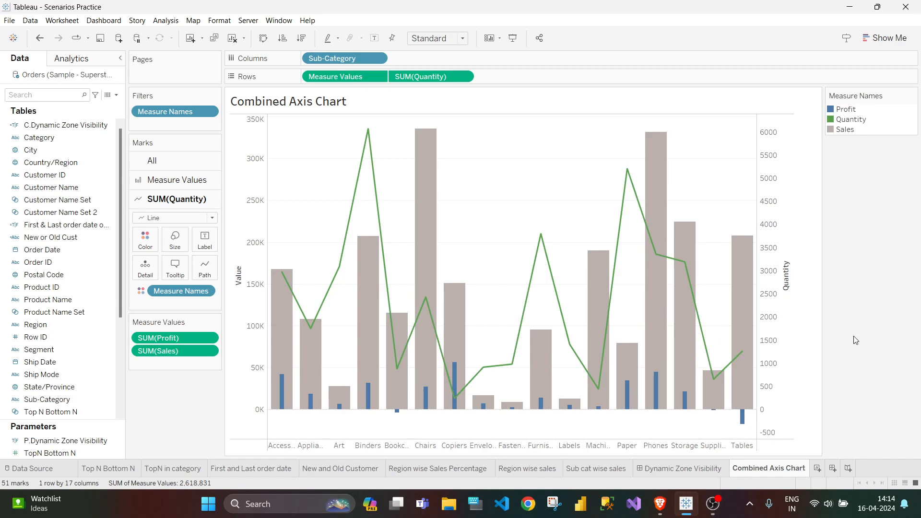